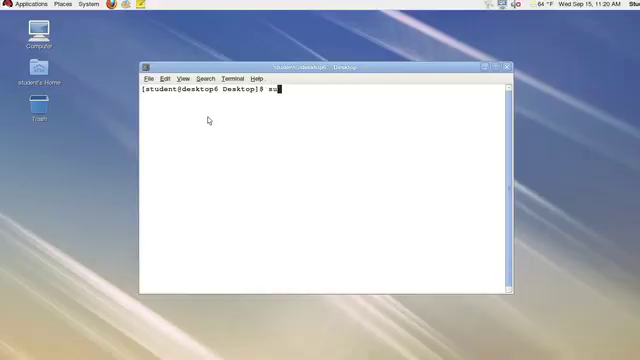
Switch to root with su -, then list volume group vol0 and its volumes home, root, vserver
{"action": "key", "text": "Return"}
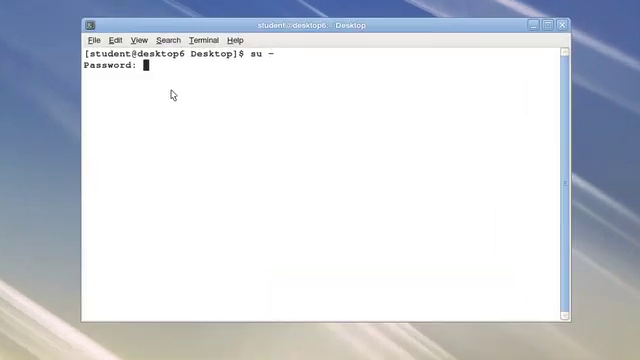
{"action": "key", "text": "Return"}
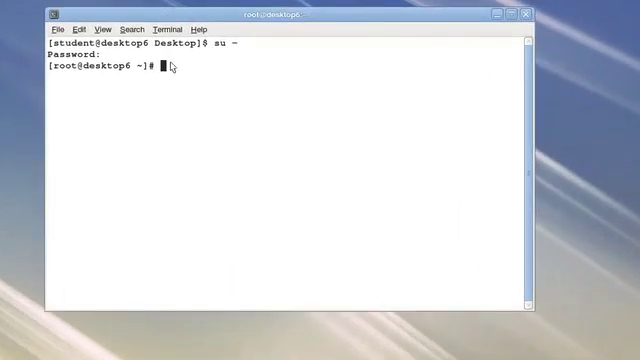
{"action": "type", "text": "vgs"}
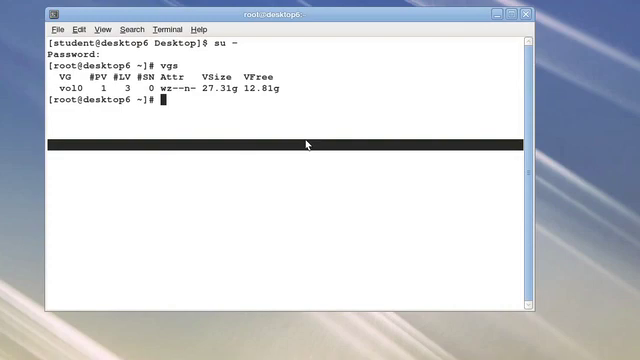
{"action": "type", "text": "lvs"}
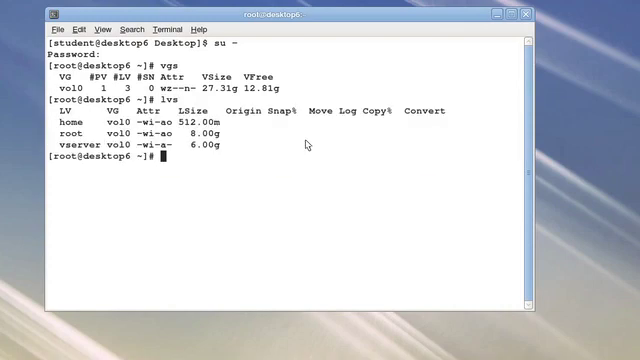
{"action": "mouse_move", "coordinate": [88, 119]}
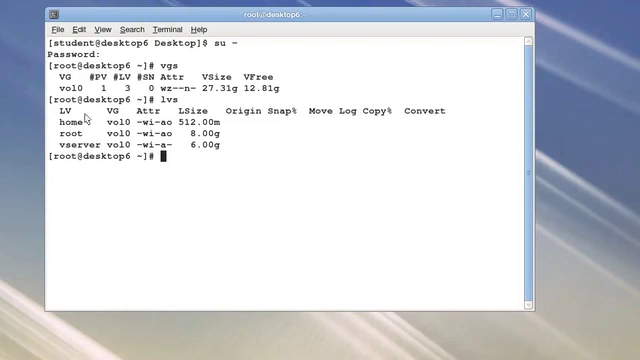
{"action": "double_click", "coordinate": [67, 138]}
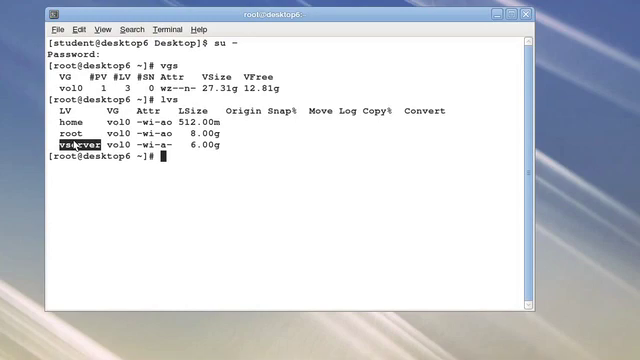
Create a 100M logical volume named lv_data in vol0 with lvcreate
{"action": "type", "text": "lvcreate"}
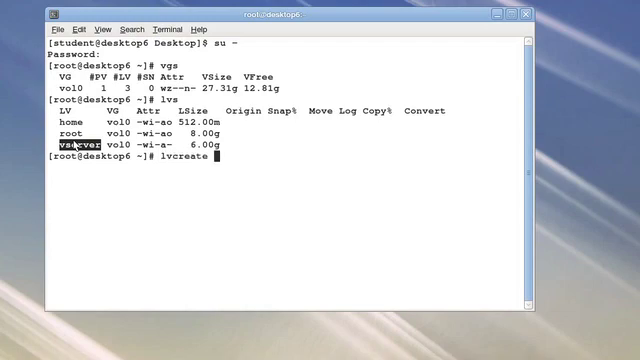
{"action": "type", "text": "-n lv"}
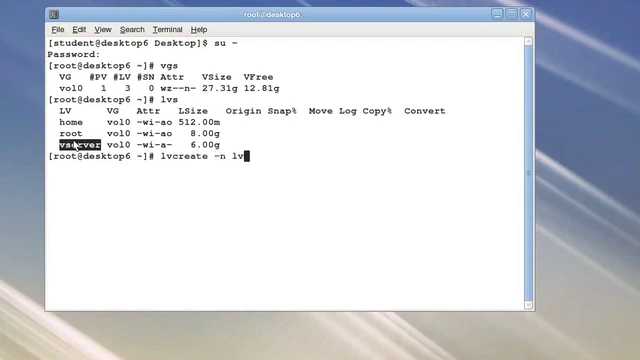
{"action": "type", "text": "_dat"}
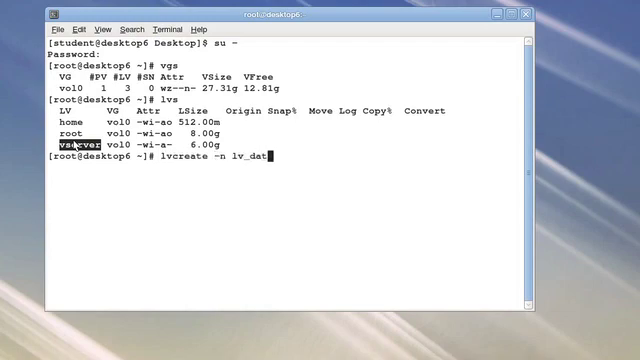
{"action": "type", "text": "-n"}
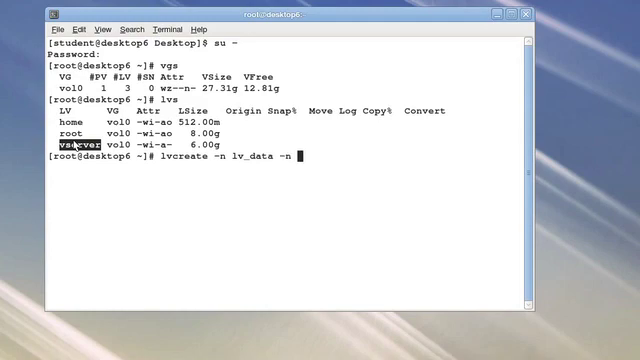
{"action": "type", "text": "-L 100M"}
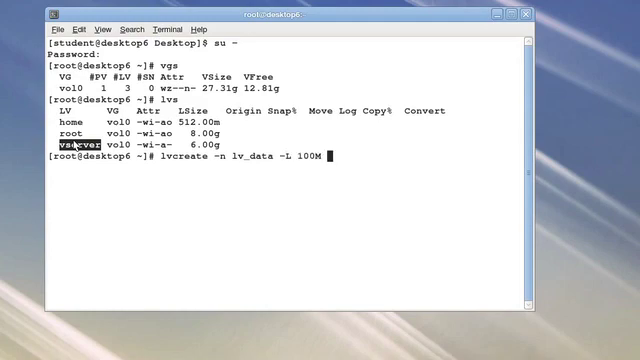
{"action": "key", "text": "Return"}
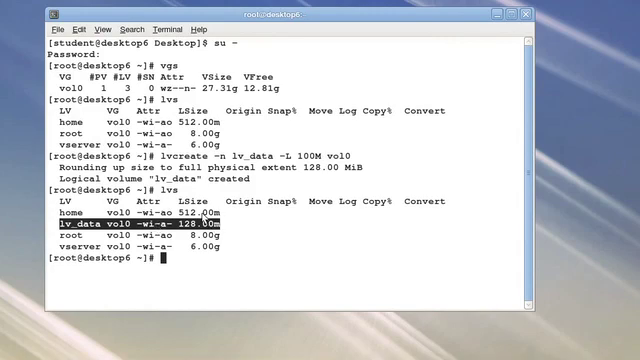
Format /dev/vol0/lv_data with an ext4 filesystem
{"action": "type", "text": "mkd"}
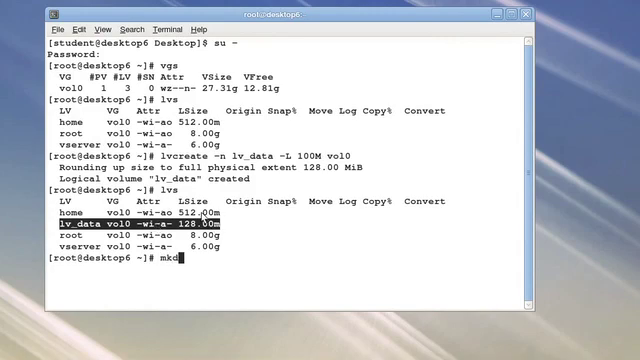
{"action": "type", "text": "fs.ext"}
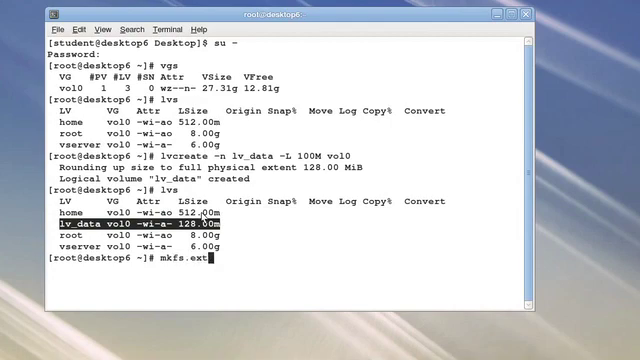
{"action": "type", "text": "4"}
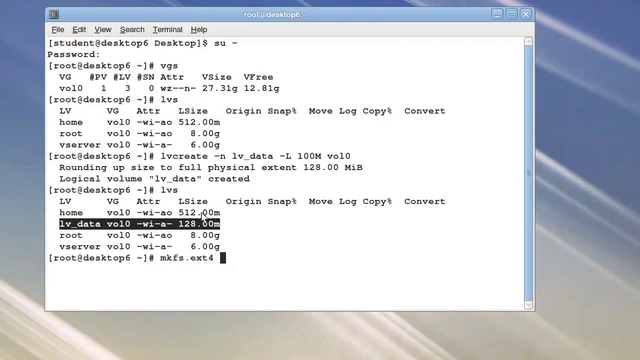
{"action": "type", "text": "/dev/vol0/"}
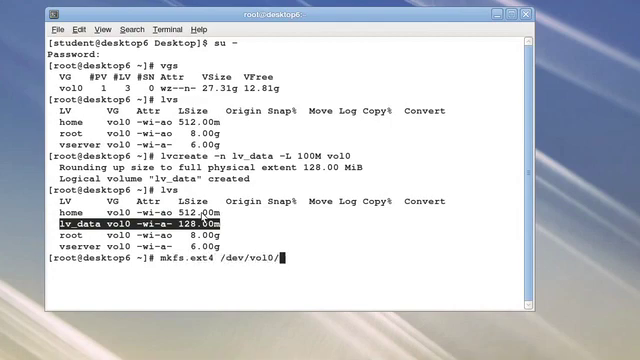
{"action": "type", "text": "lv_data"}
{"action": "type", "text": "mkd"}
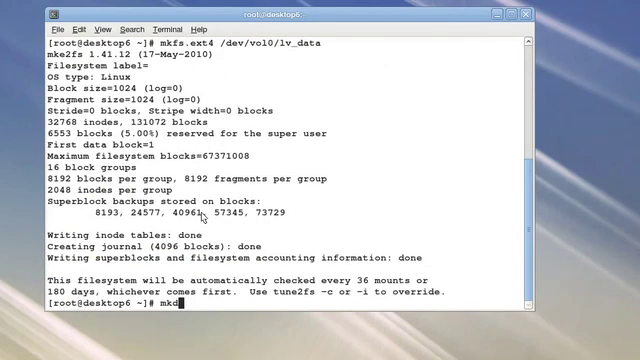
Create the /mnt/data directory and mount /dev/vol0/lv_data on it
{"action": "type", "text": "ir /mnt/data"}
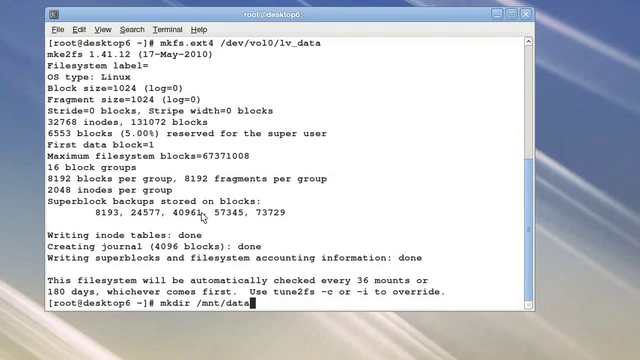
{"action": "type", "text": "mount /dev/vol0/lv"}
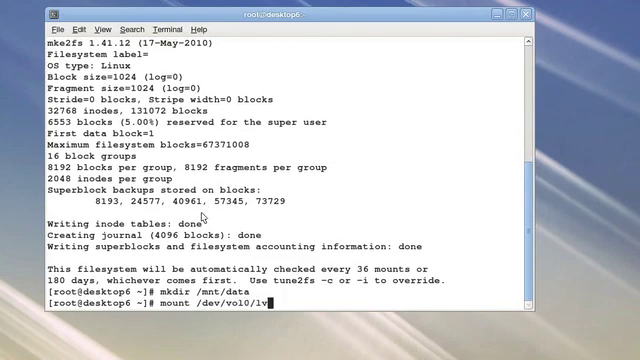
{"action": "type", "text": "_data"}
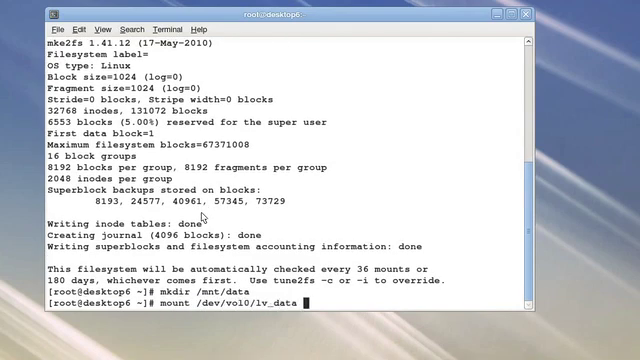
{"action": "type", "text": "/mnt/data/"}
{"action": "type", "text": "df -h"}
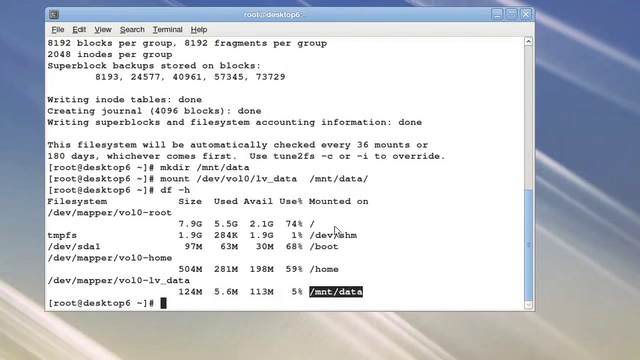
Copy /etc/sysconfig into /mnt/data/ with cp -a
{"action": "type", "text": "cp -a"}
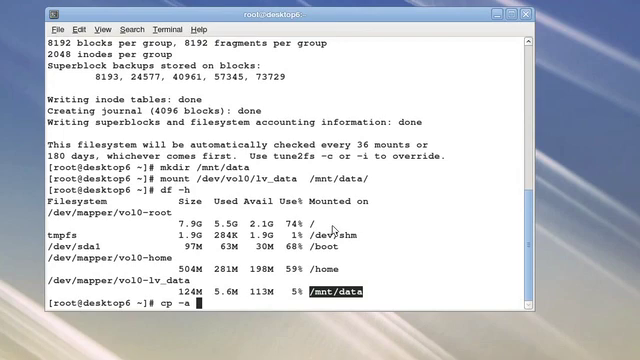
{"action": "type", "text": "/etc/sysconfig"}
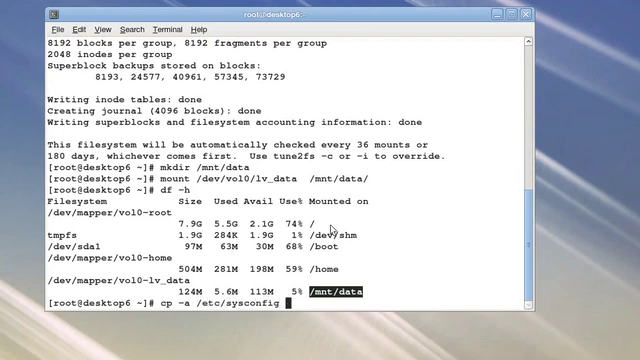
{"action": "type", "text": "/mnt/data/"}
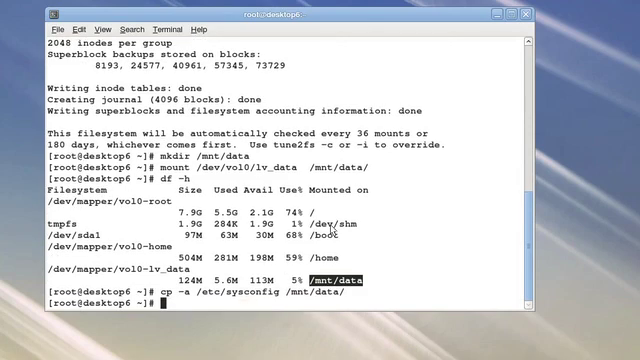
Change into /mnt/data and review the tree listing of 13 directories, 89 files
{"action": "type", "text": "cd"}
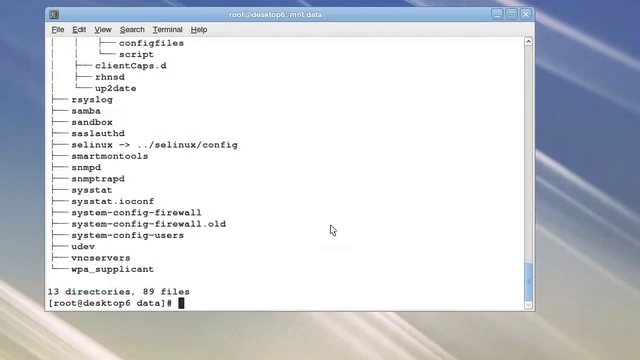
{"action": "scroll", "scroll_direction": "up", "scroll_amount": 3}
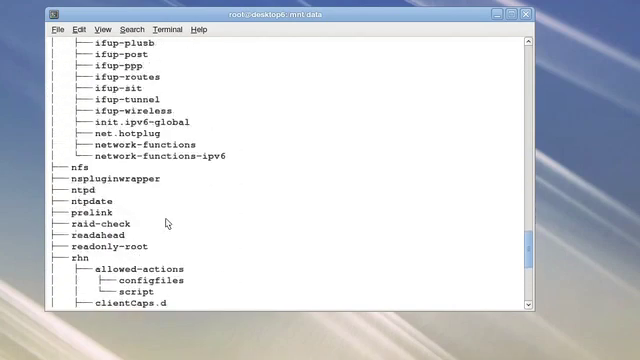
{"action": "scroll", "scroll_direction": "down", "scroll_amount": 3}
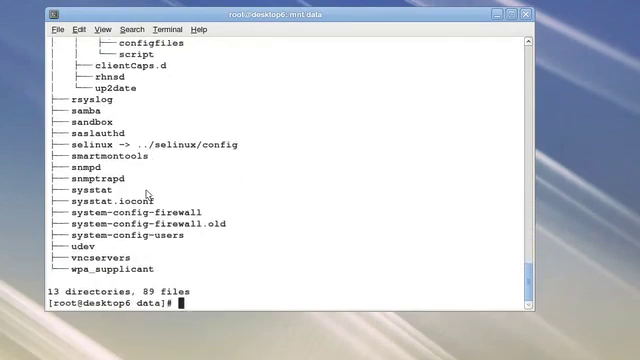